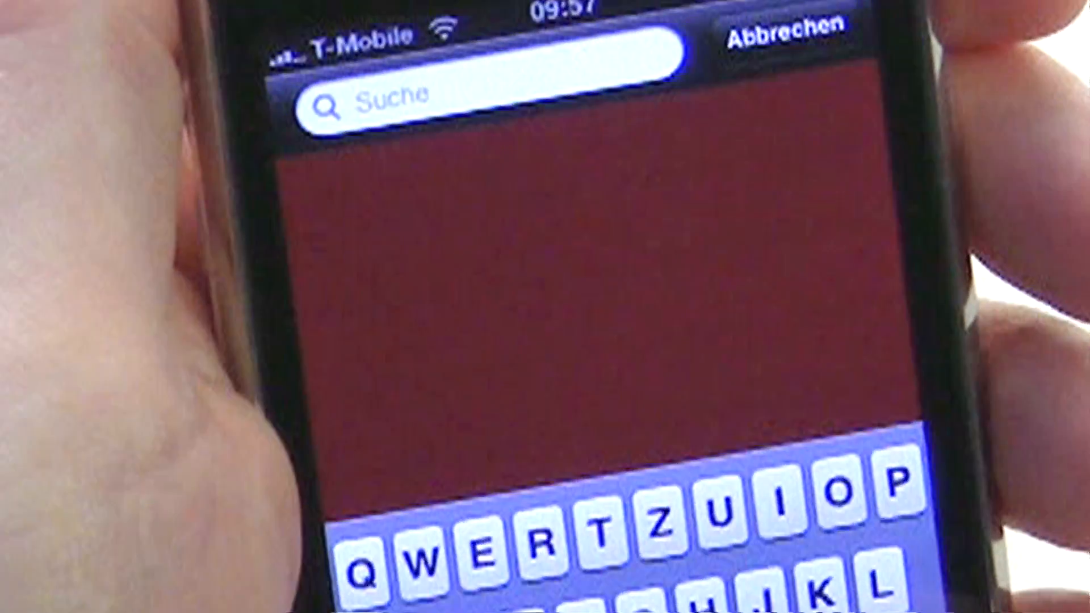
# Search 'mou' and choose the Mountainbikes suggestion to reach the Cube LTD Team bike.
pyautogui.write('mou')
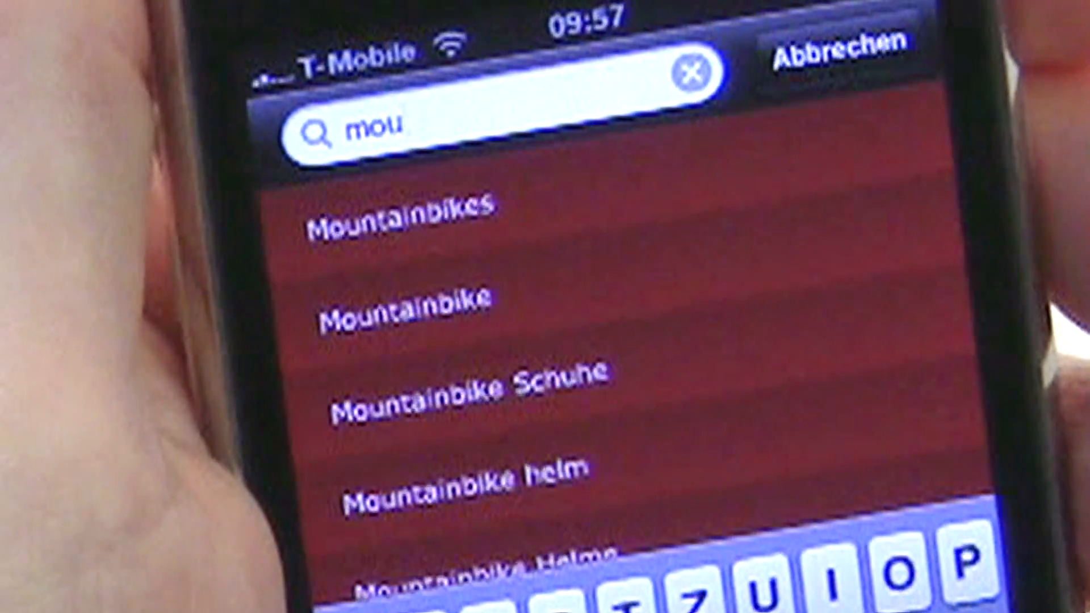
pyautogui.click(399, 217)
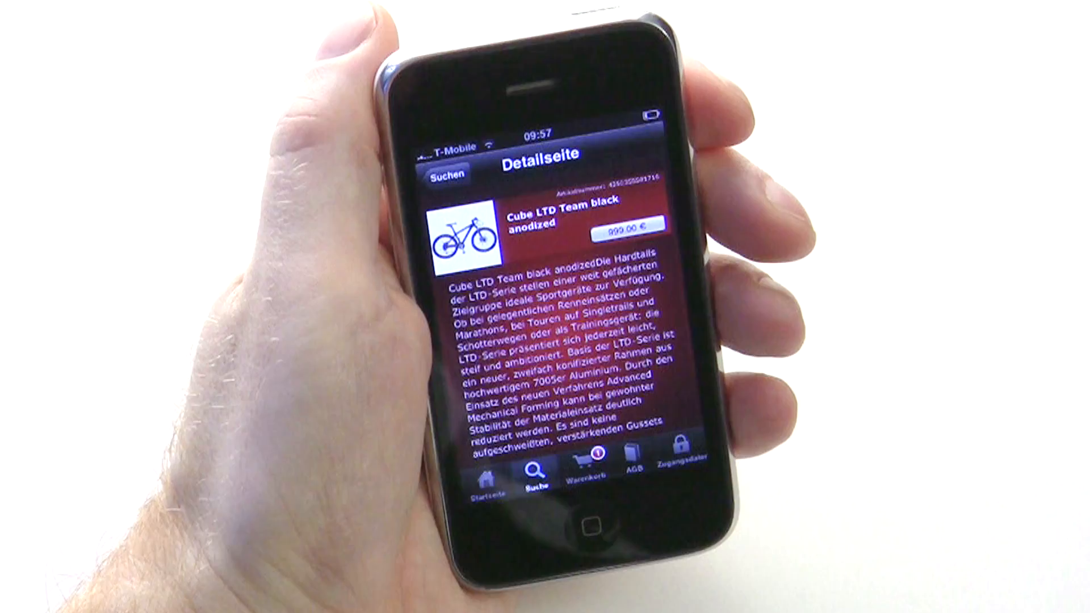
# From the Warenkorb, place the order for the 999.00 € Cube bike and get the success confirmation.
pyautogui.click(587, 463)
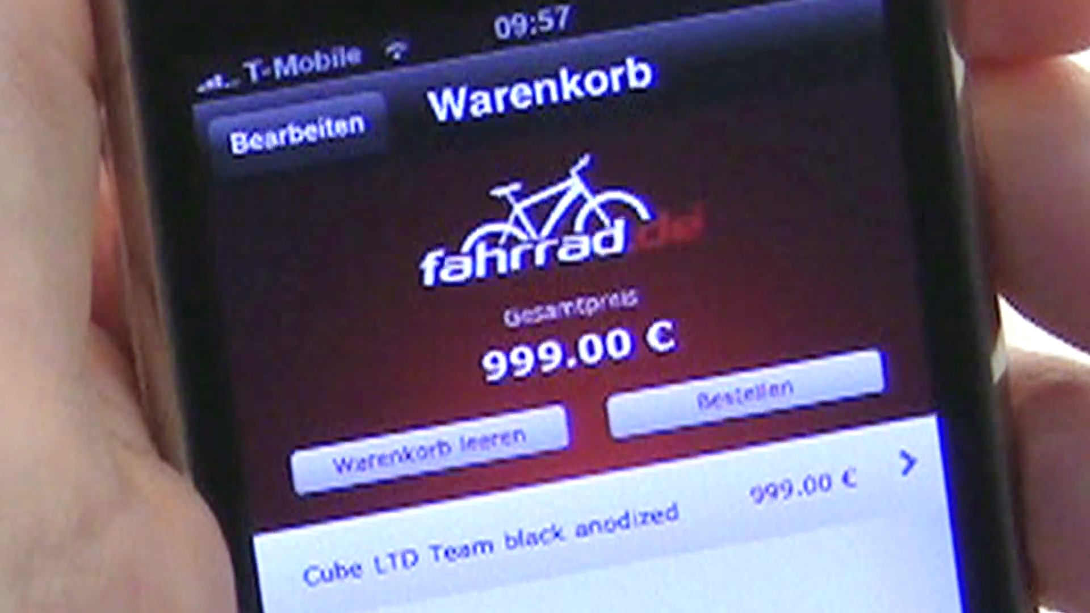
pyautogui.click(707, 403)
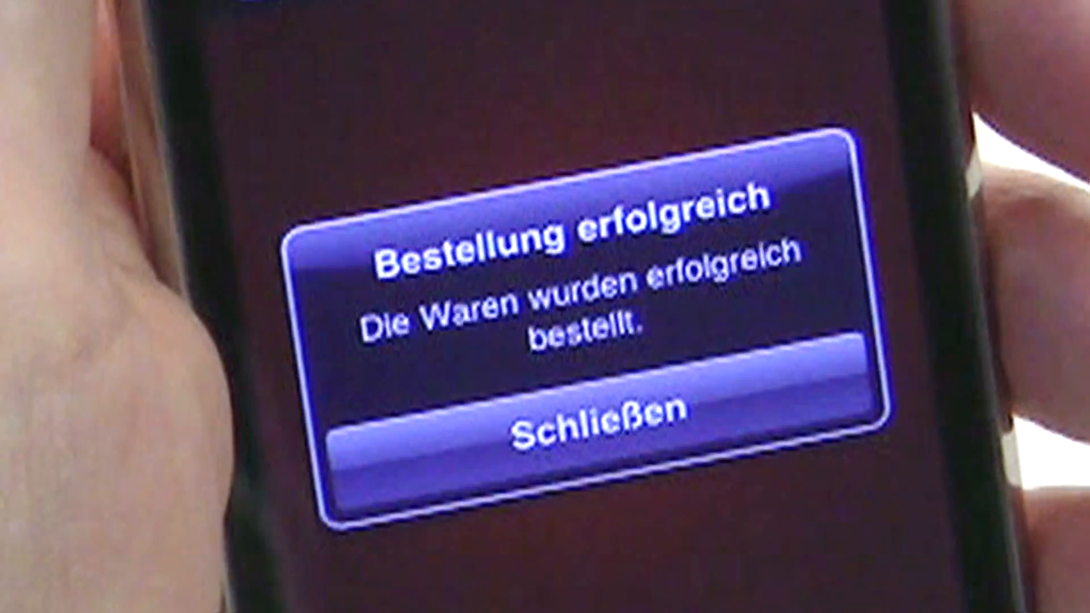